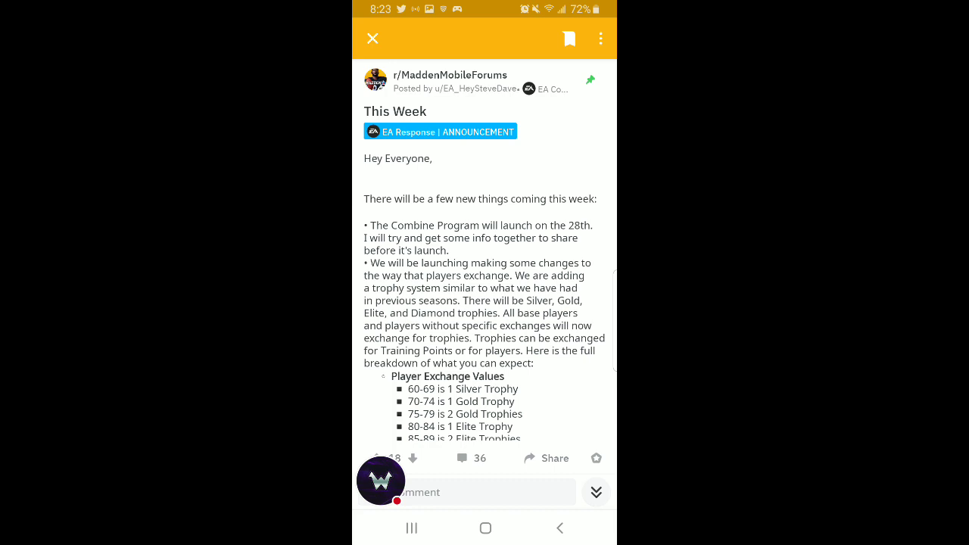
# Step: Scroll the announcement to the Trophy -> Player Exchange Values list and the switch reasoning
pyautogui.scroll(-3)
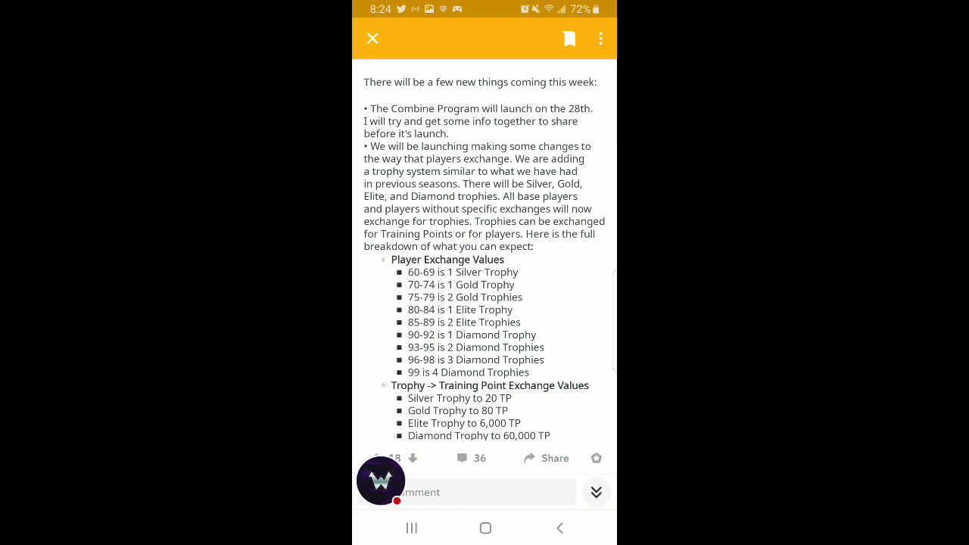
pyautogui.scroll(3)
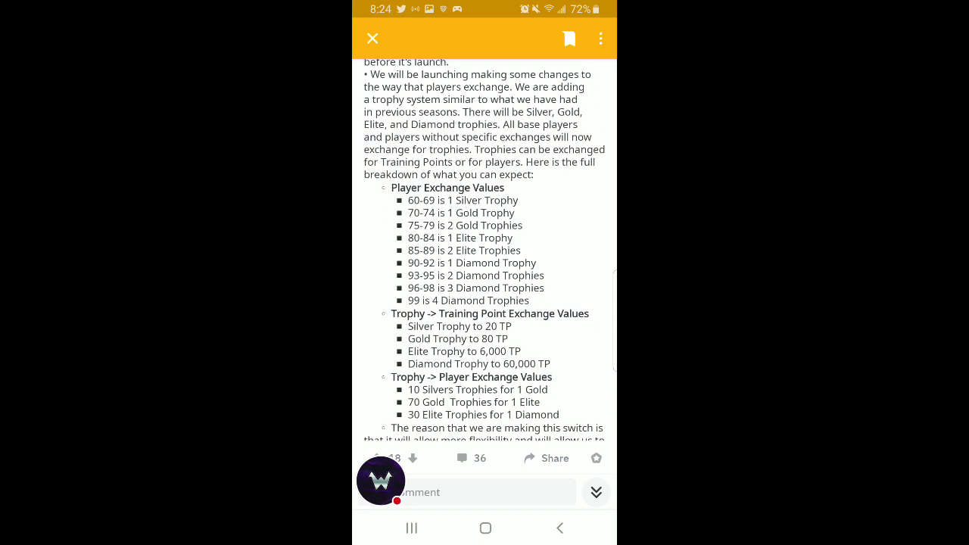
# Step: Scroll to the post's last item, the Quad Hub Friday relaunch with four new players
pyautogui.scroll(3)
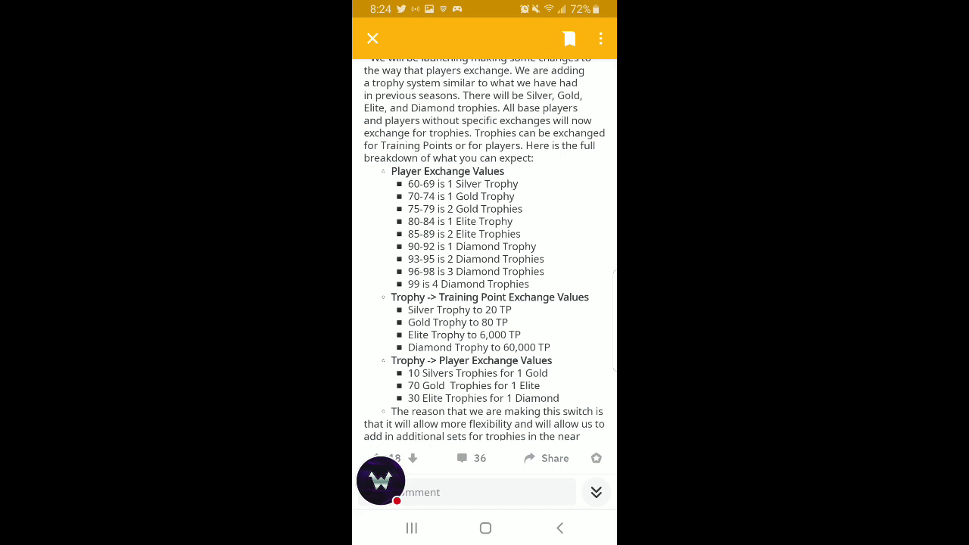
pyautogui.scroll(3)
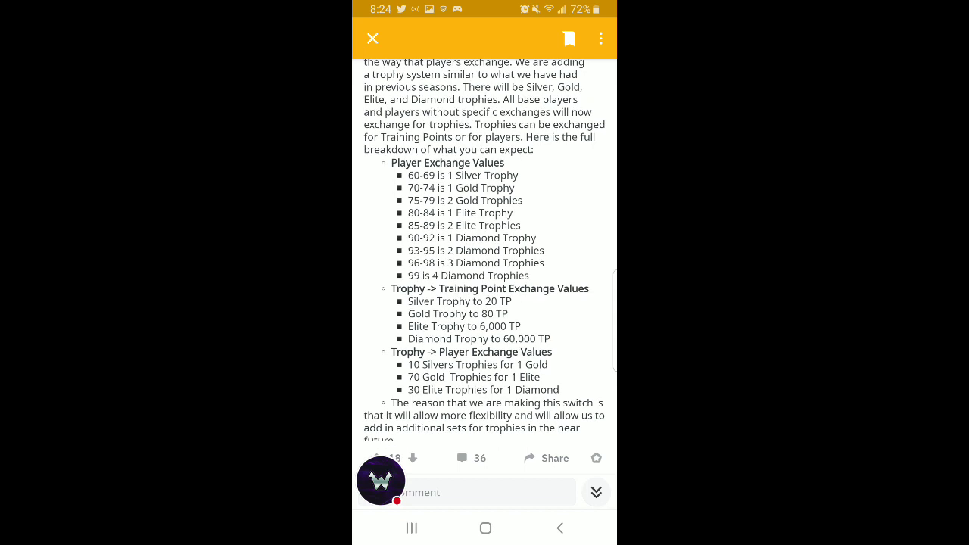
pyautogui.scroll(3)
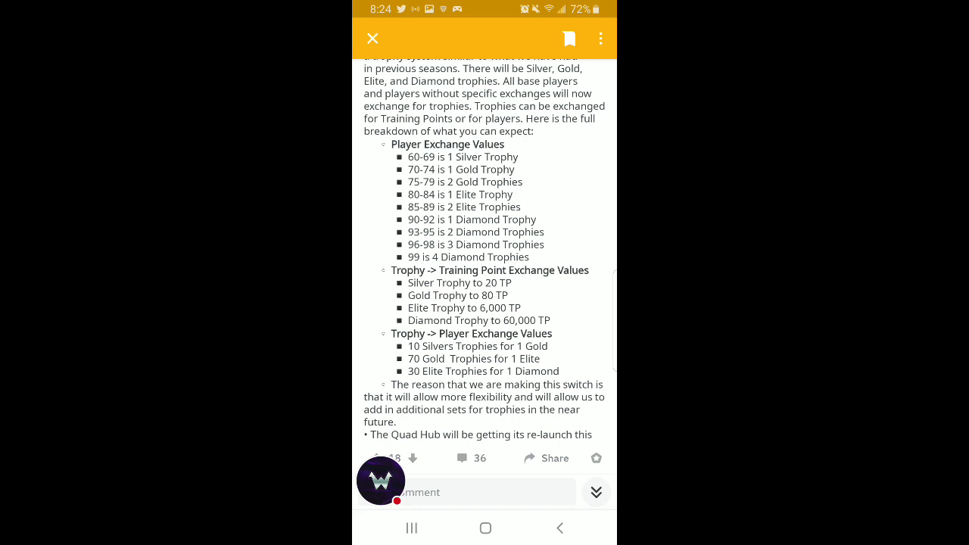
pyautogui.scroll(-3)
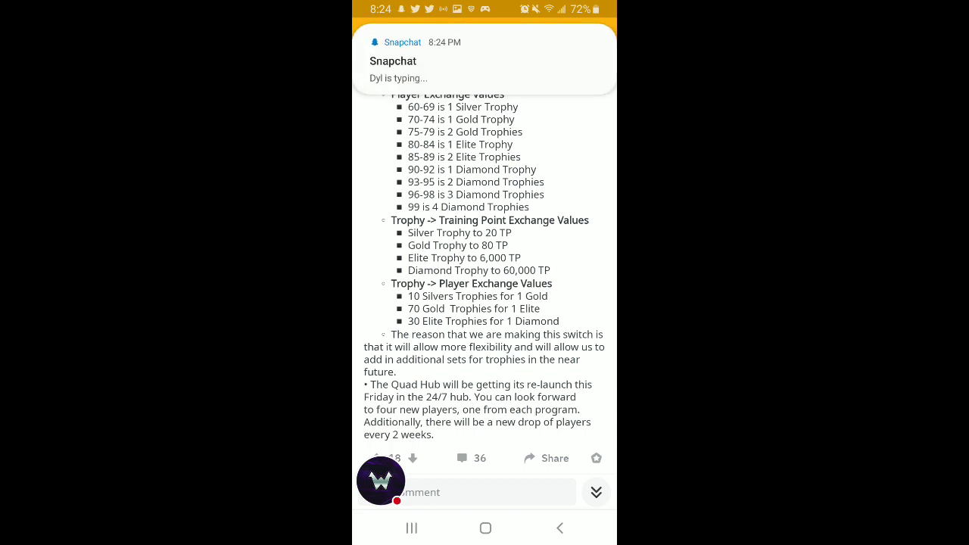
pyautogui.click(484, 59)
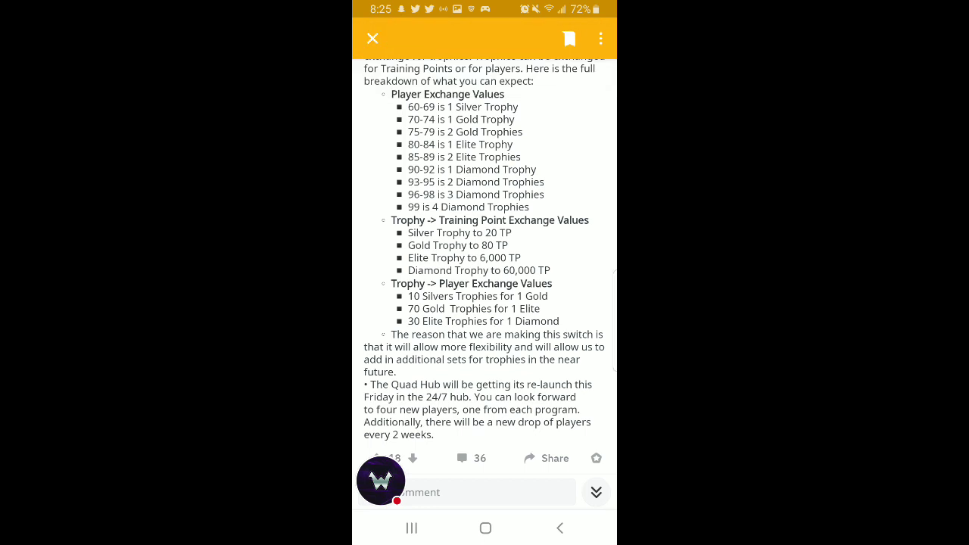
# Step: Scroll through the Top Comments, including EA replies about 94 OVR players
pyautogui.scroll(-3)
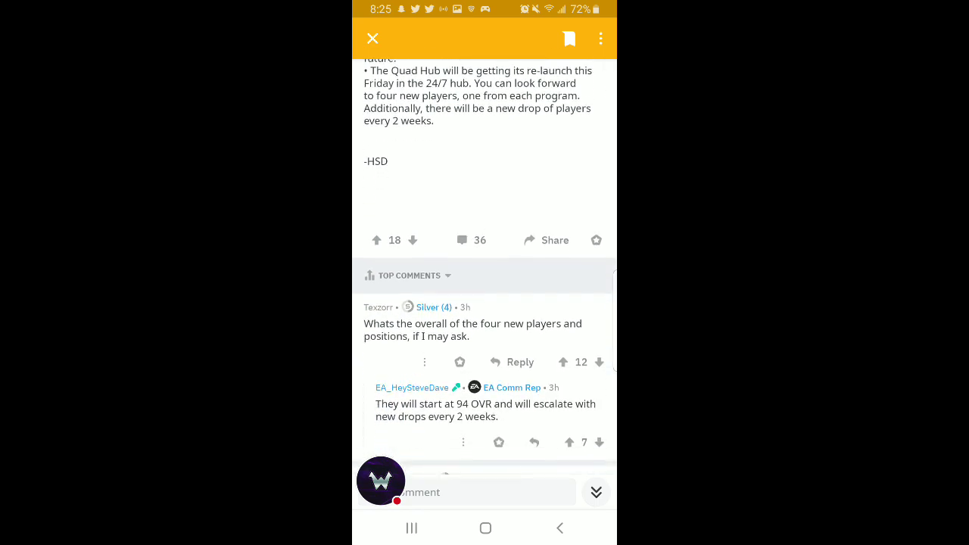
pyautogui.scroll(3)
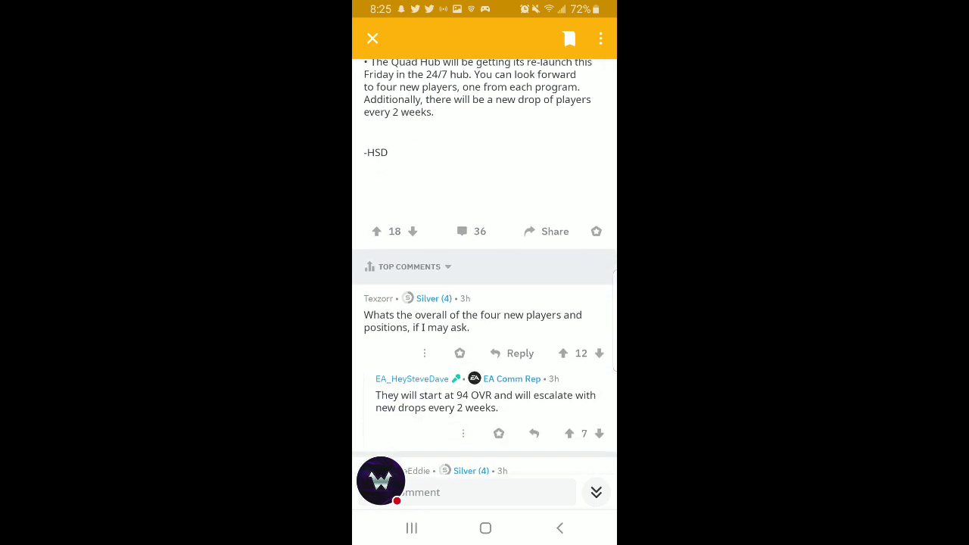
pyautogui.scroll(3)
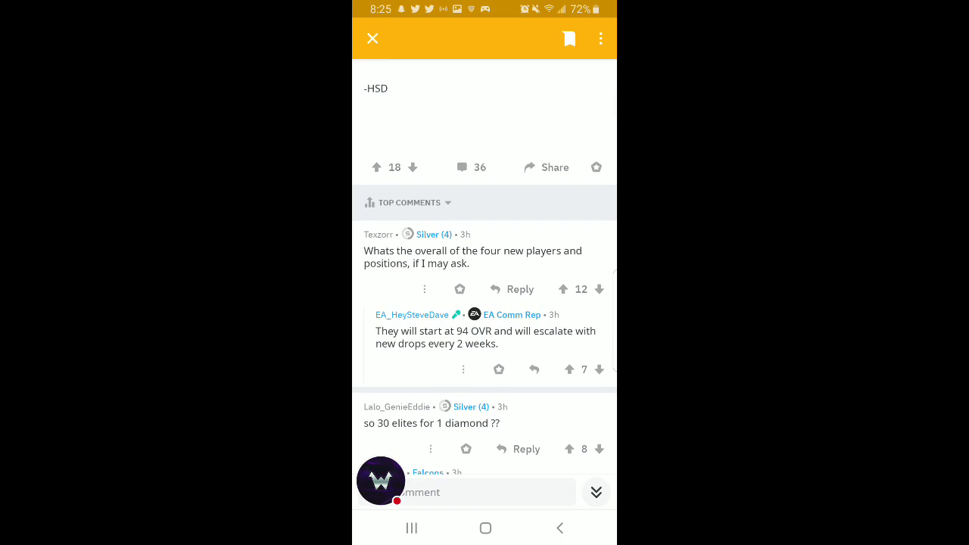
pyautogui.scroll(-3)
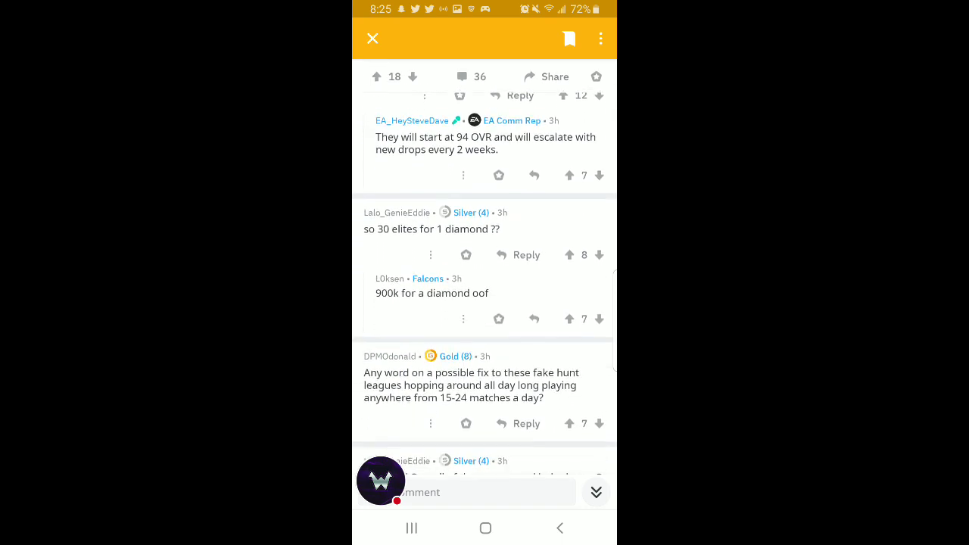
pyautogui.scroll(-3)
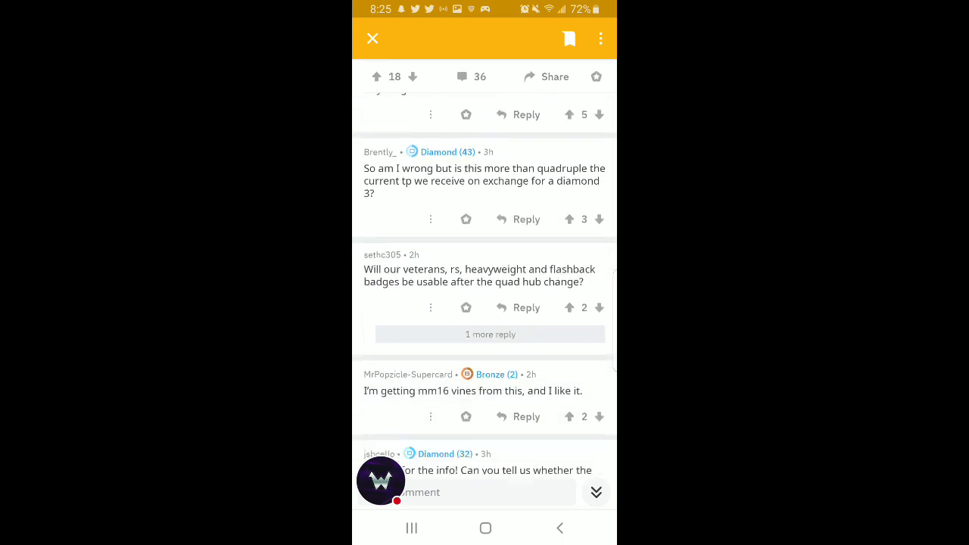
# Step: Scroll back up so the announcement title is at the top again
pyautogui.scroll(-3)
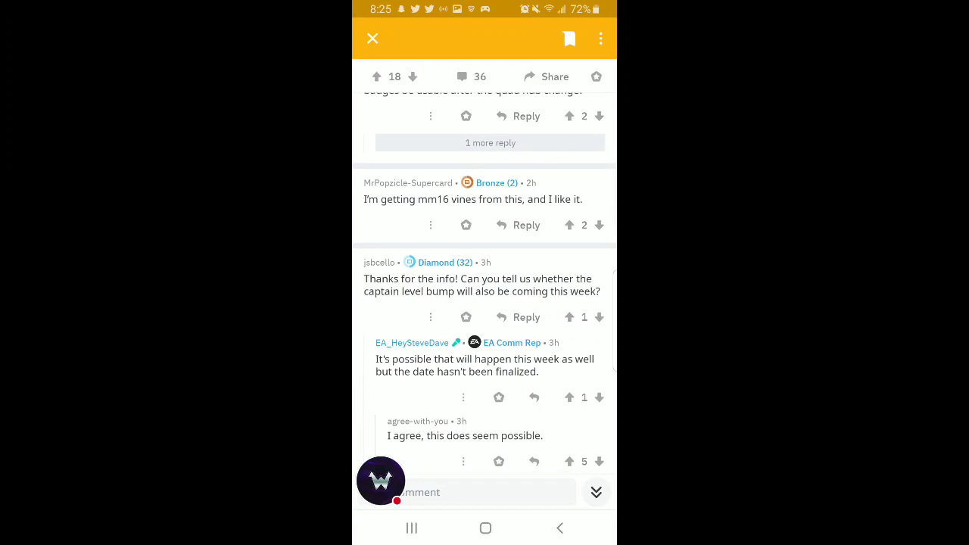
pyautogui.scroll(-3)
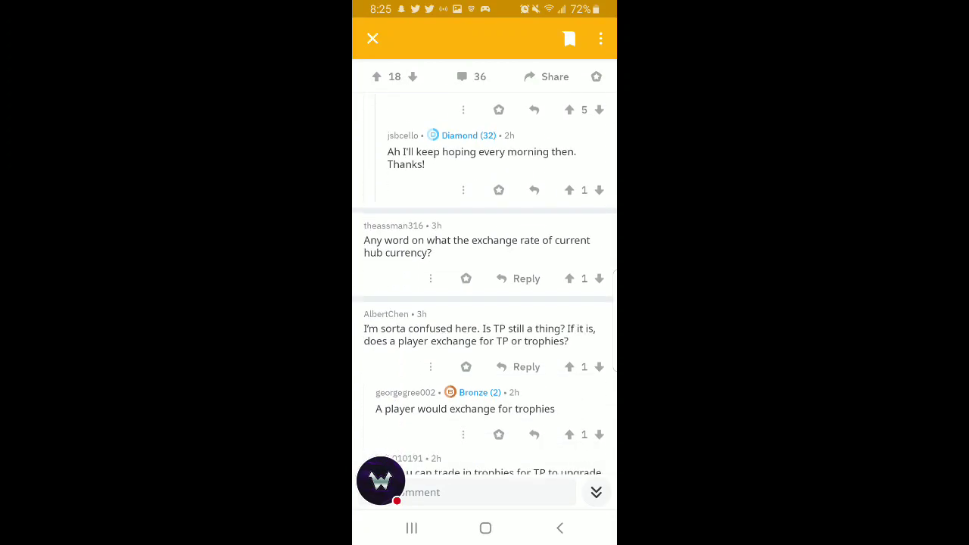
pyautogui.scroll(-3)
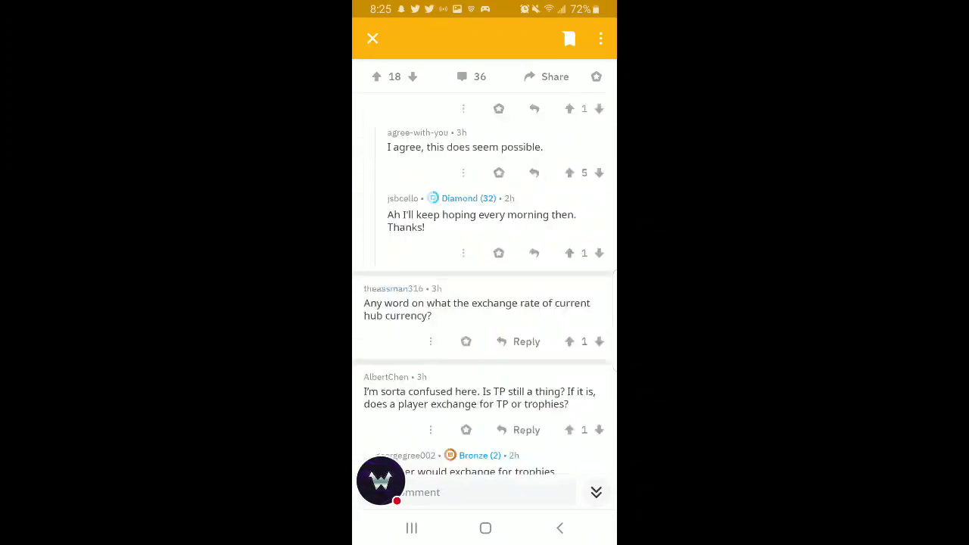
pyautogui.scroll(3)
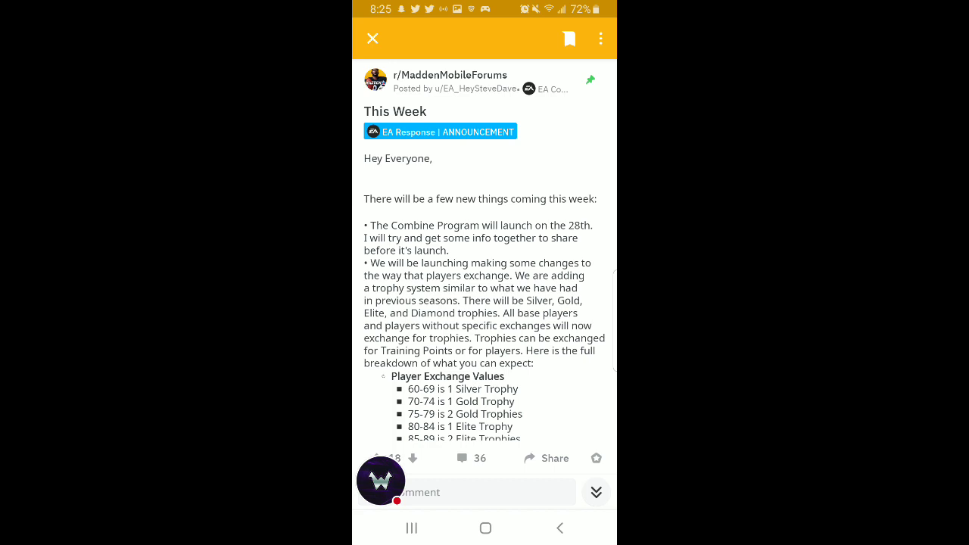
# Step: Scroll to the Player Exchange Values and trophy-to-TP rates up to Diamond at 60,000 TP
pyautogui.scroll(-3)
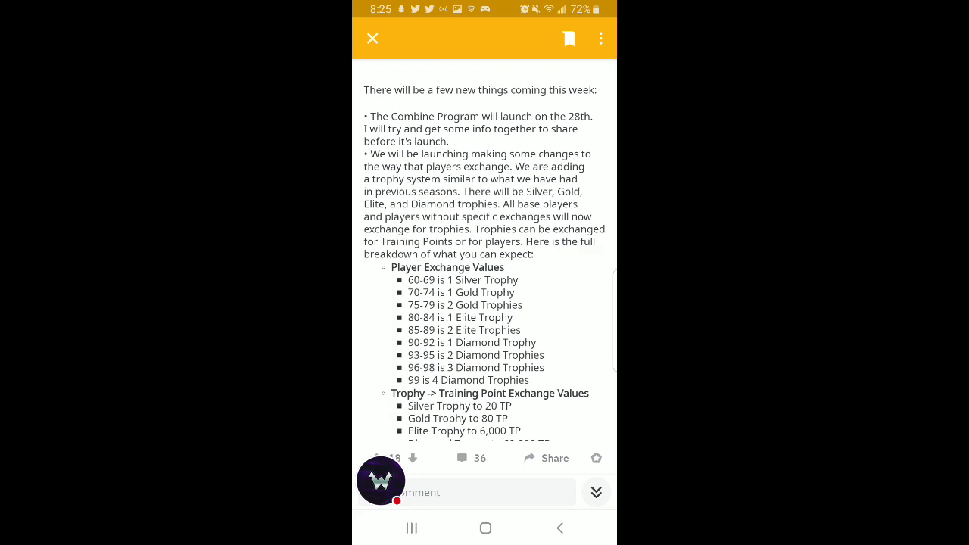
pyautogui.scroll(3)
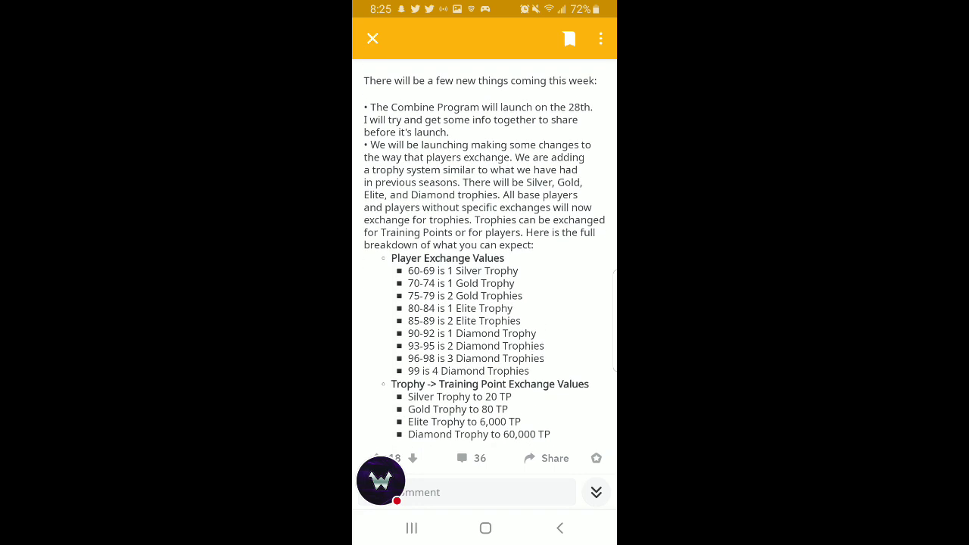